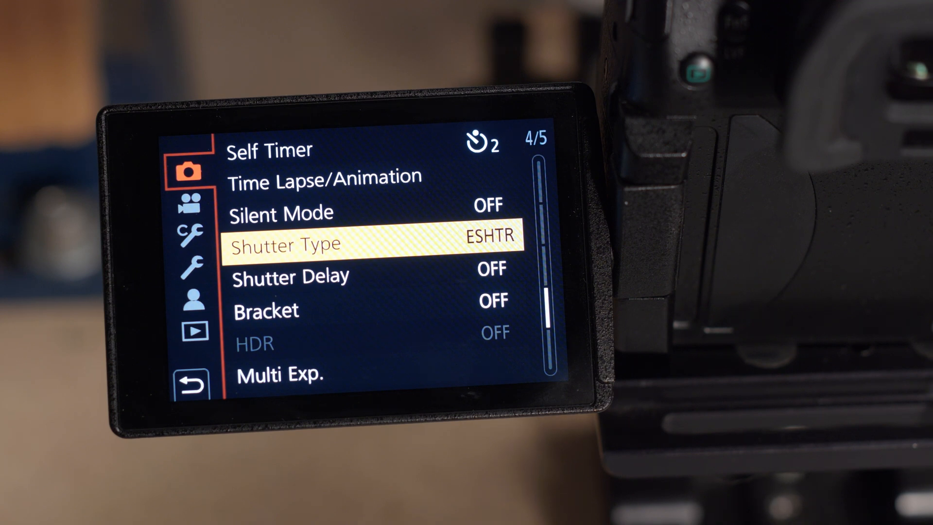
pyautogui.press('Up')
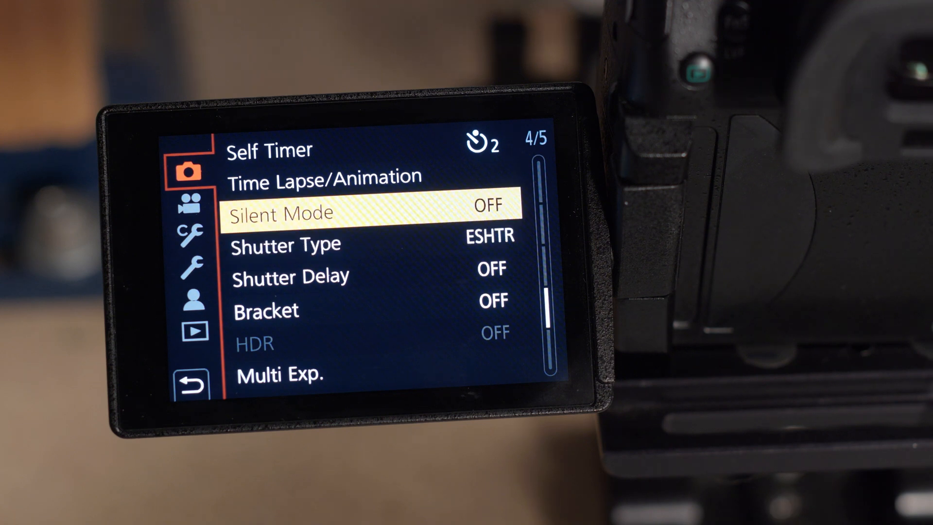